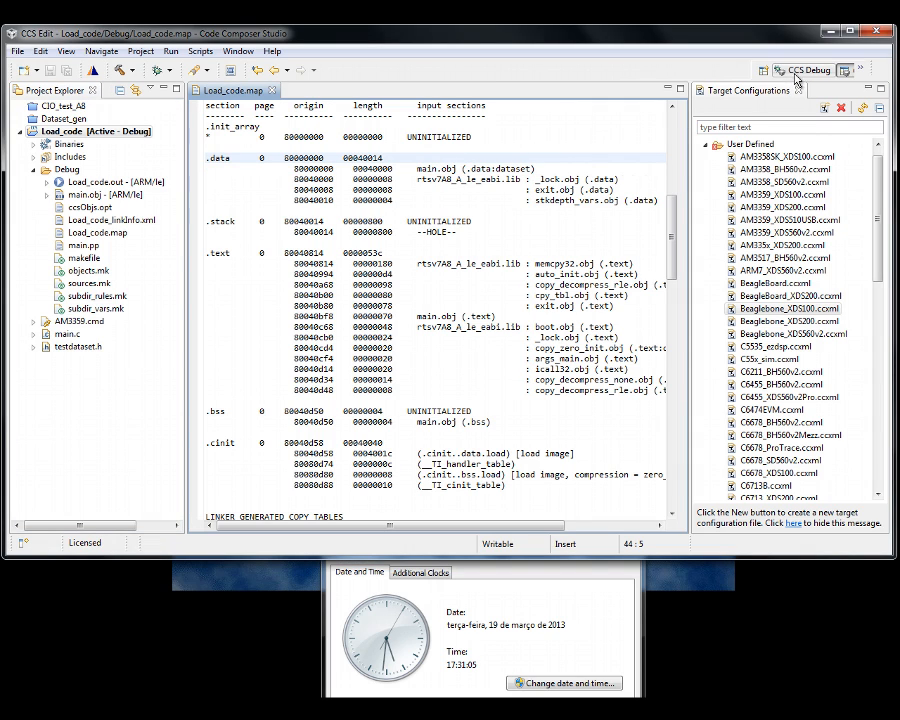
# Launch a debug session for the Beaglebone_XDS100.ccxml target configuration.
pyautogui.click(804, 66)
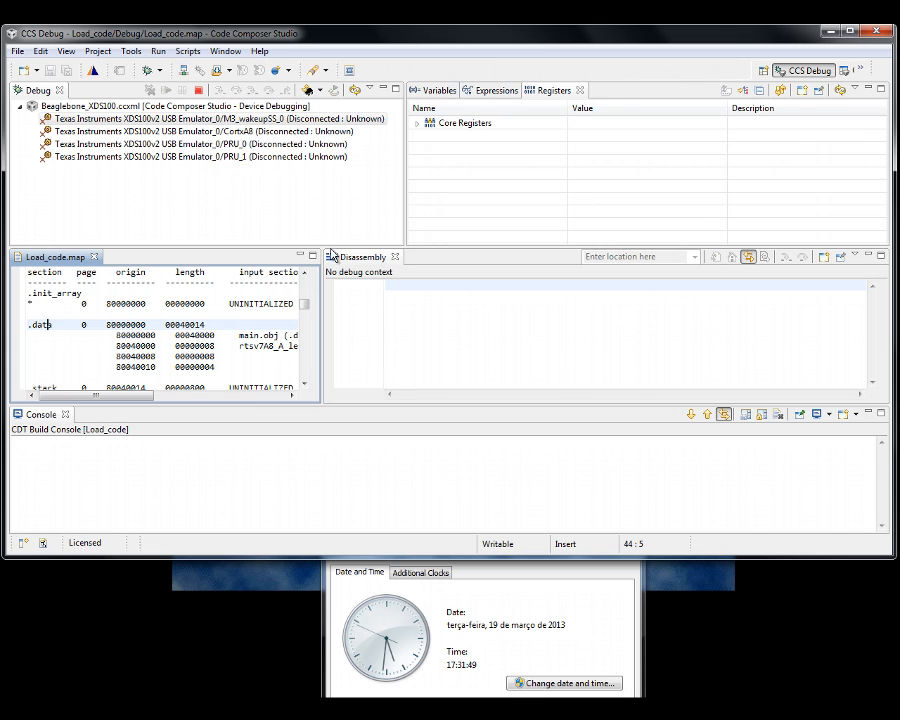
# Connect the Cortex A8 core via the XDS100 so BeagleBone initialisation completes.
pyautogui.rightClick(200, 132)
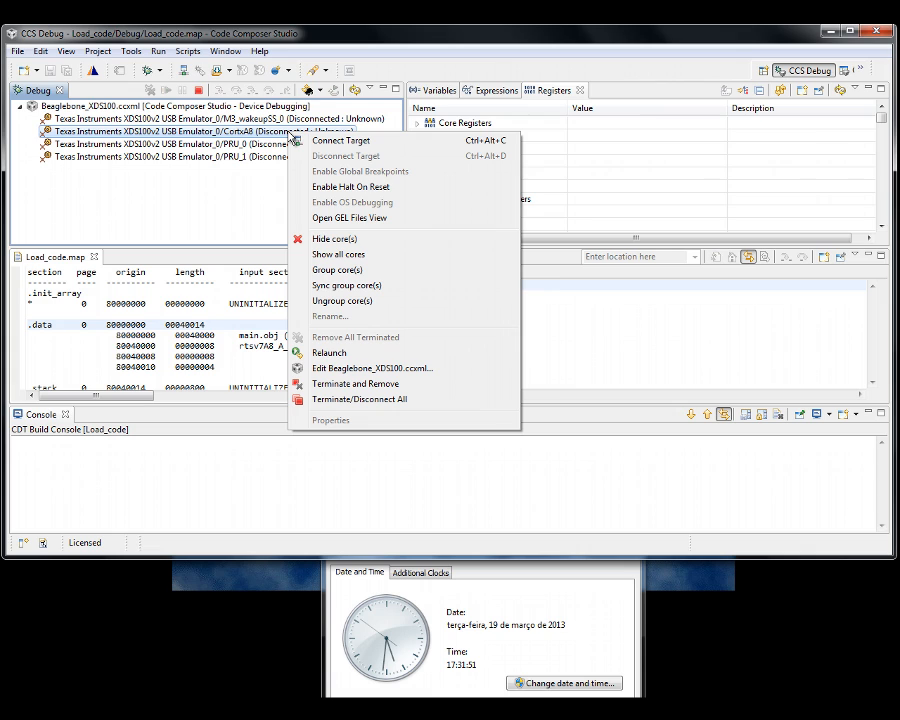
pyautogui.moveTo(340, 140)
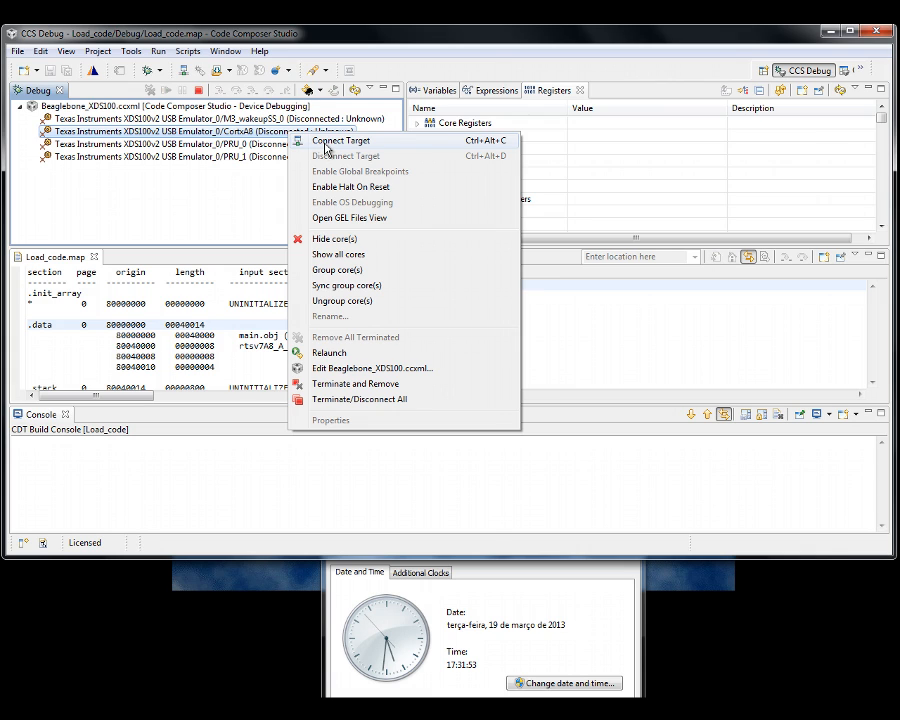
pyautogui.click(340, 140)
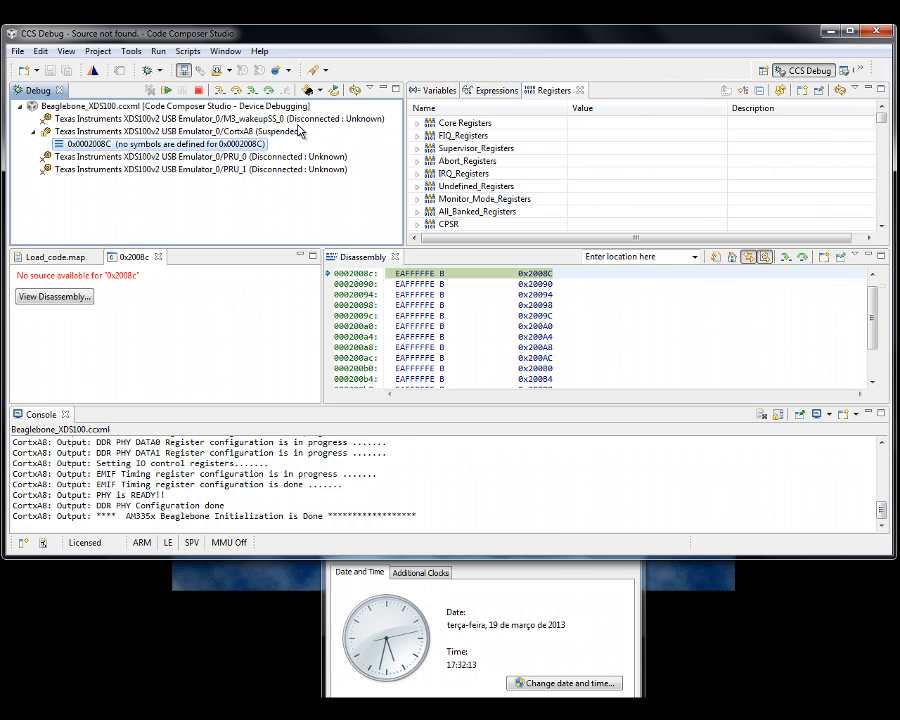
# Load Load_code.out onto the Cortex A8, stopping at the _c_int00 entry point.
pyautogui.click(160, 48)
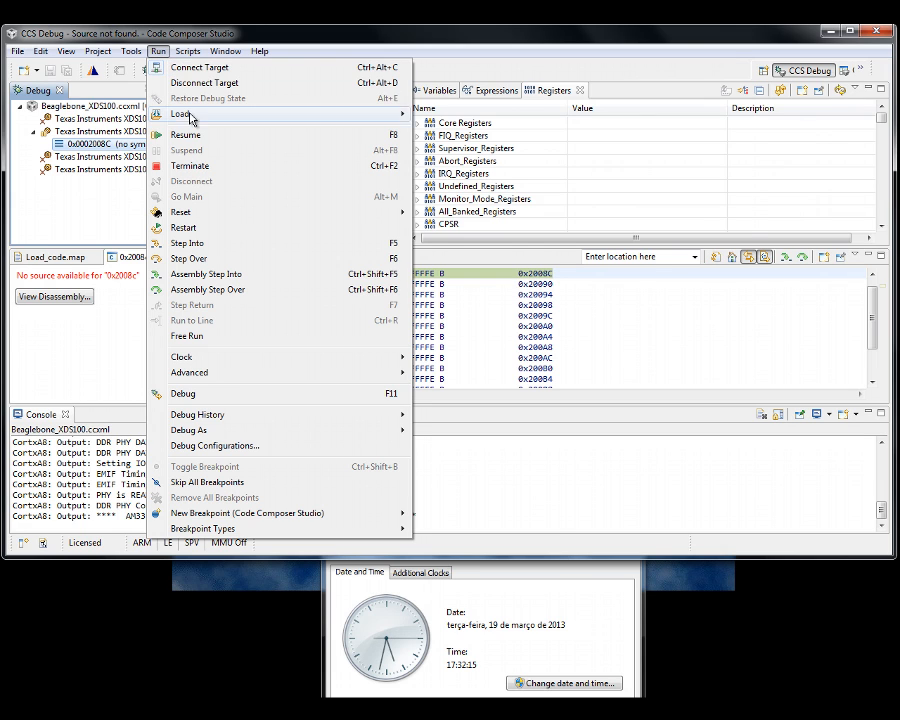
pyautogui.click(184, 114)
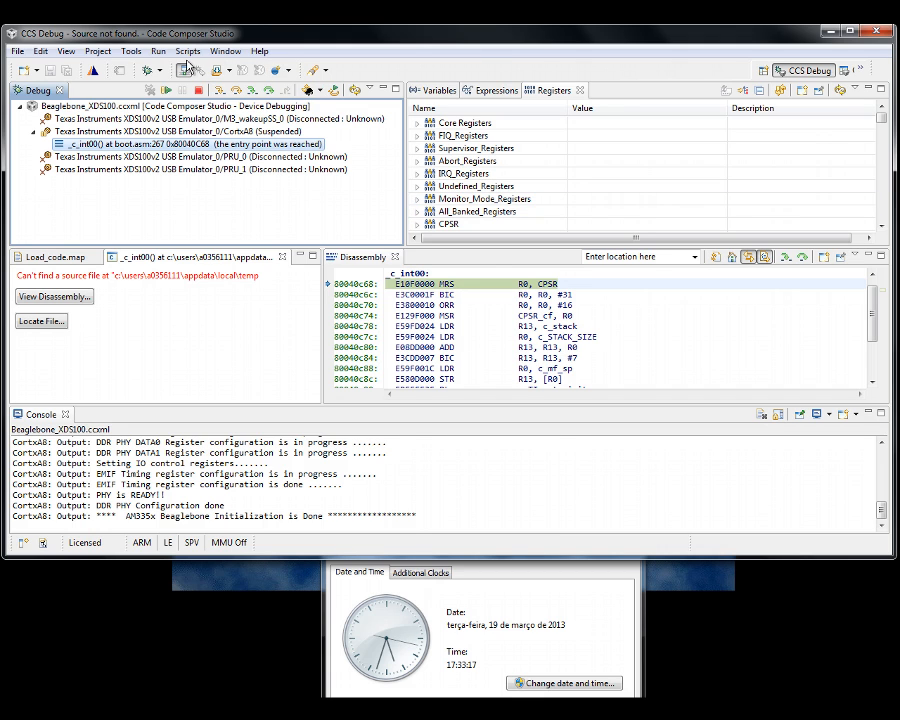
# Run the XDS100 session with Go Main so the Cortex A8 suspends at main().
pyautogui.click(160, 52)
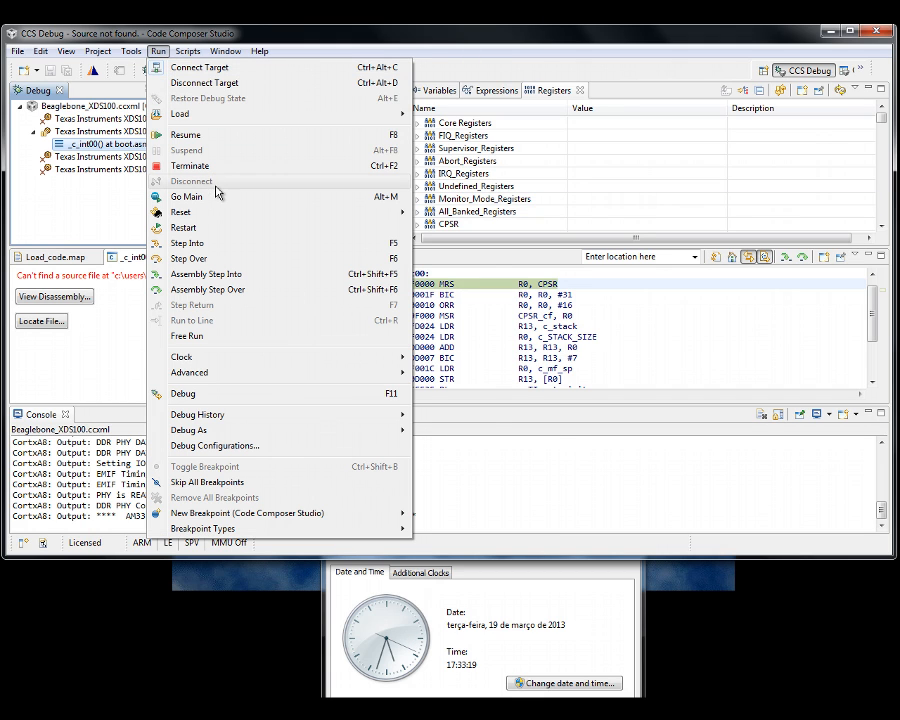
pyautogui.click(188, 196)
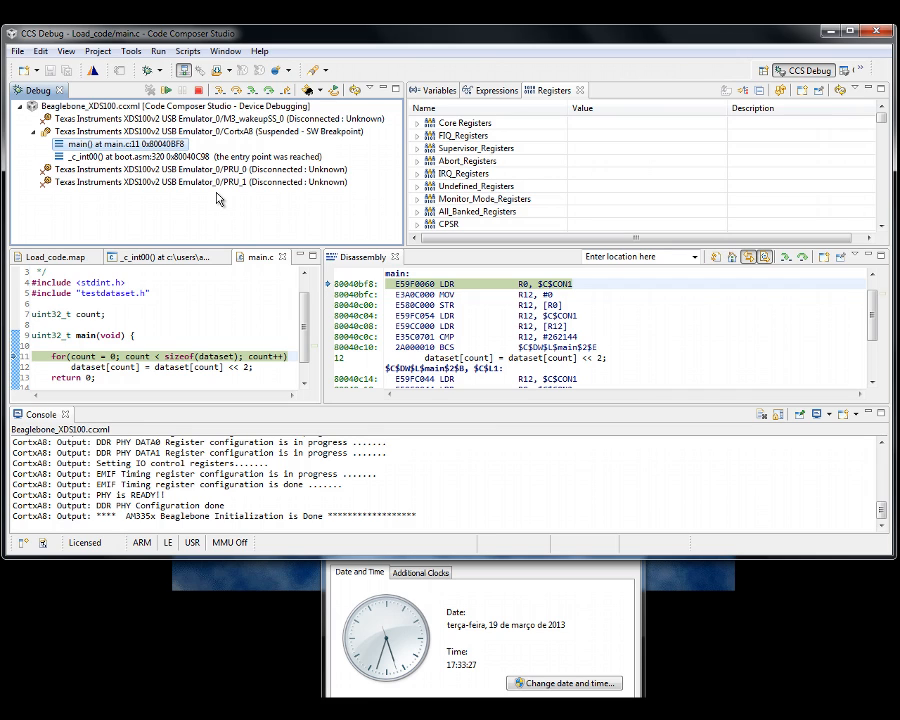
pyautogui.moveTo(208, 90)
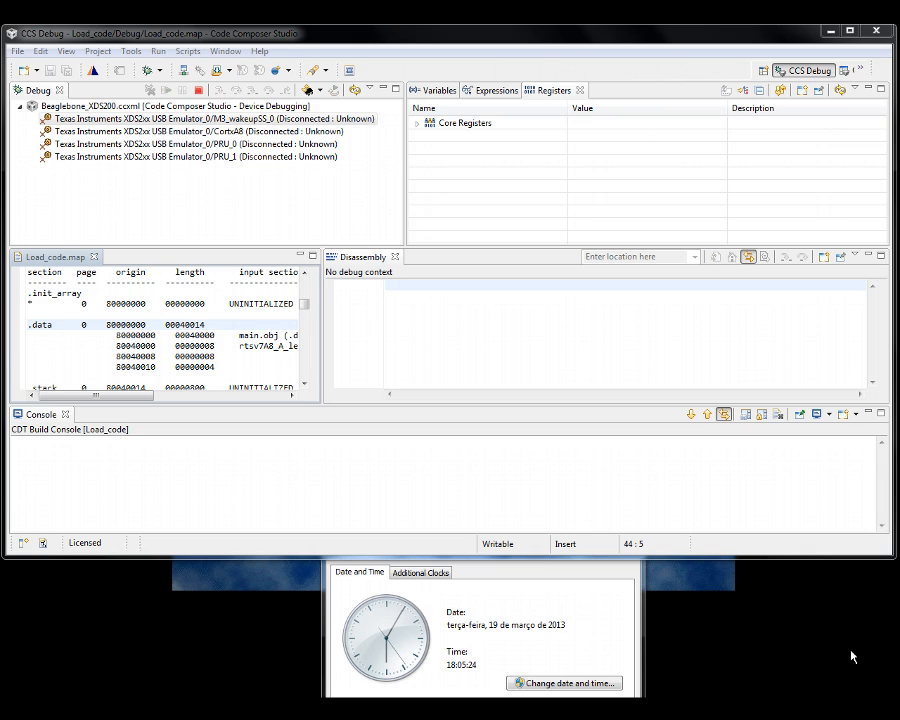
# Connect the Cortex A8 core via the XDS200 so BeagleBone initialisation completes.
pyautogui.click(200, 132)
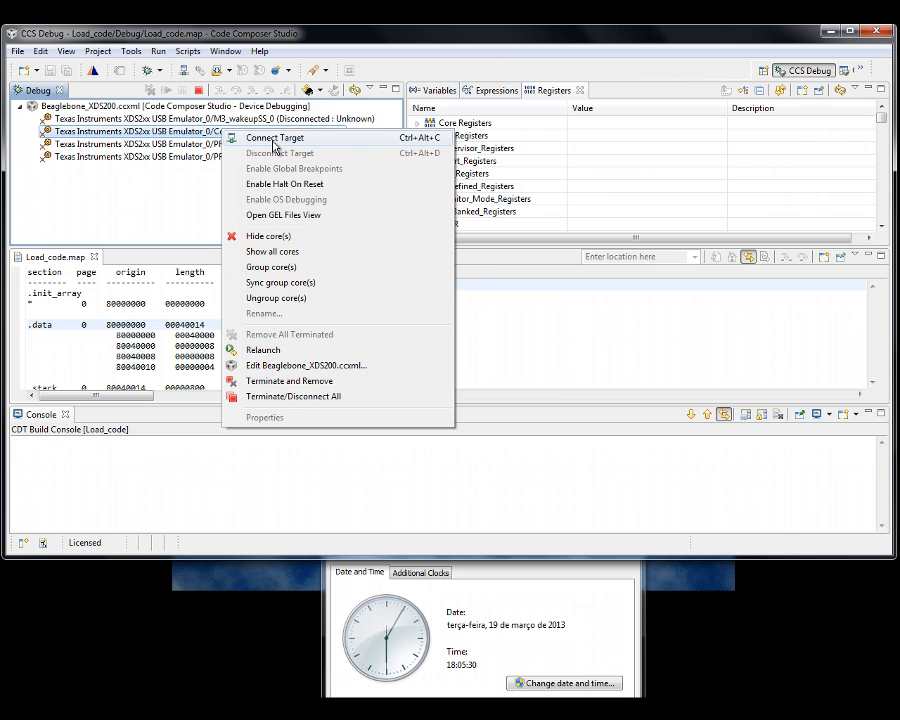
pyautogui.click(276, 138)
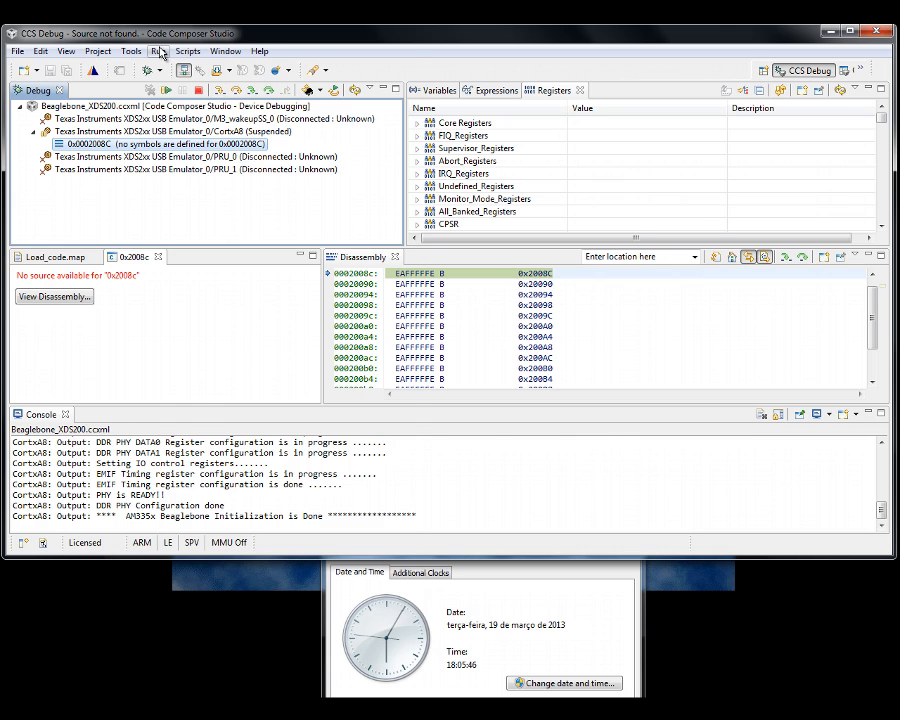
# Load the recent Load_code.out through the XDS200, stopping at _c_int00.
pyautogui.click(160, 52)
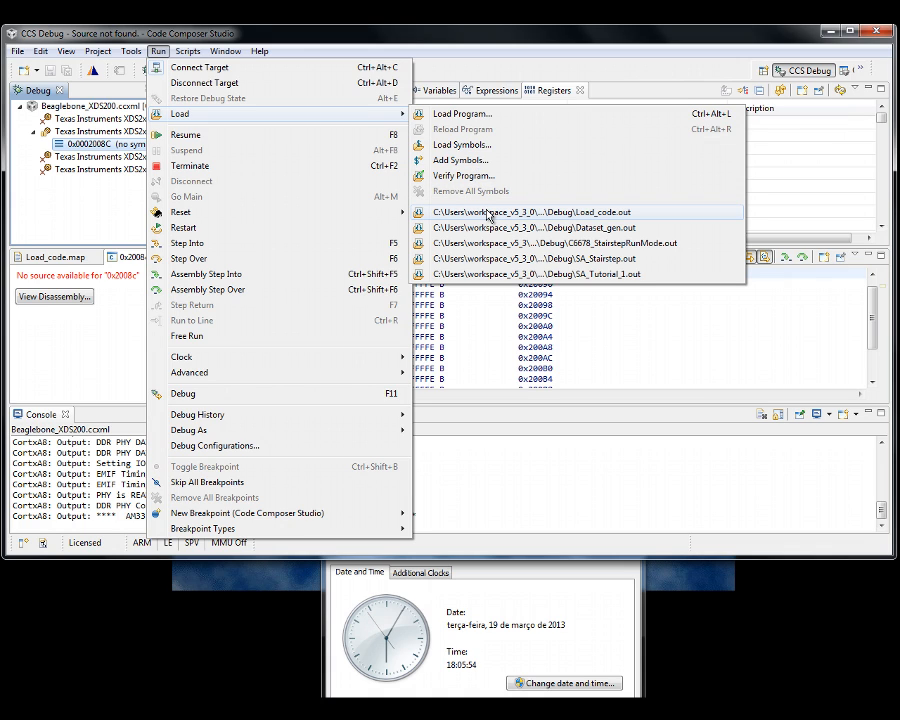
pyautogui.click(520, 212)
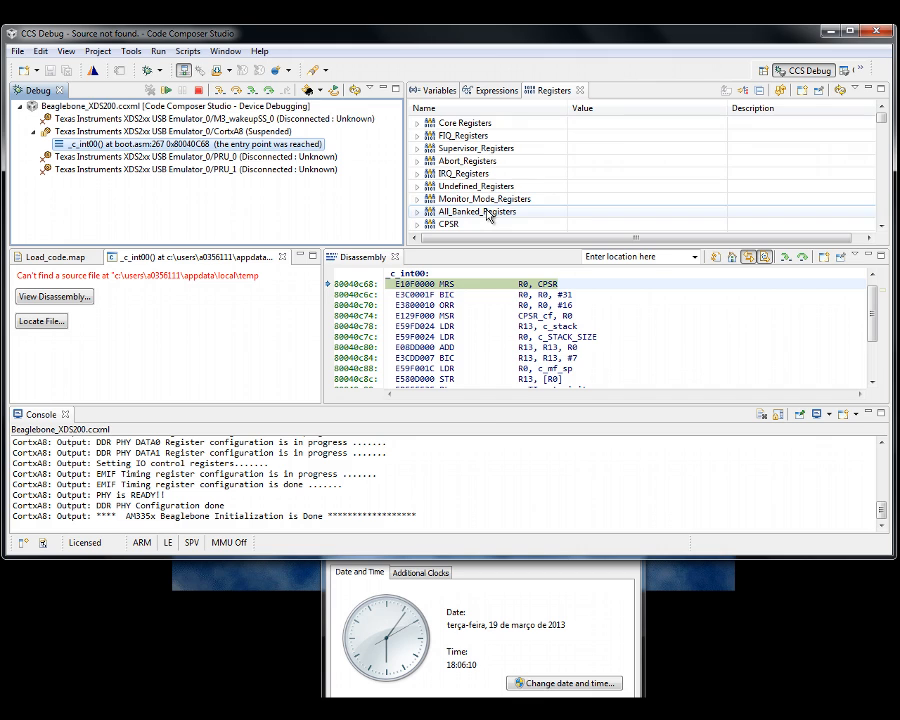
# Run to main() over the XDS200, then terminate that debug session.
pyautogui.click(160, 48)
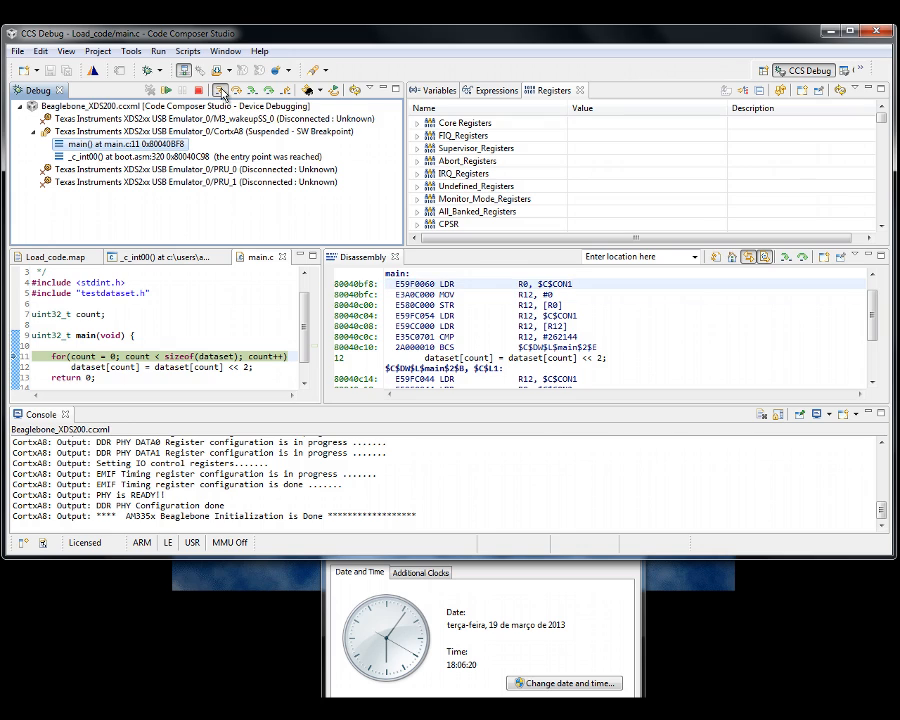
pyautogui.click(224, 76)
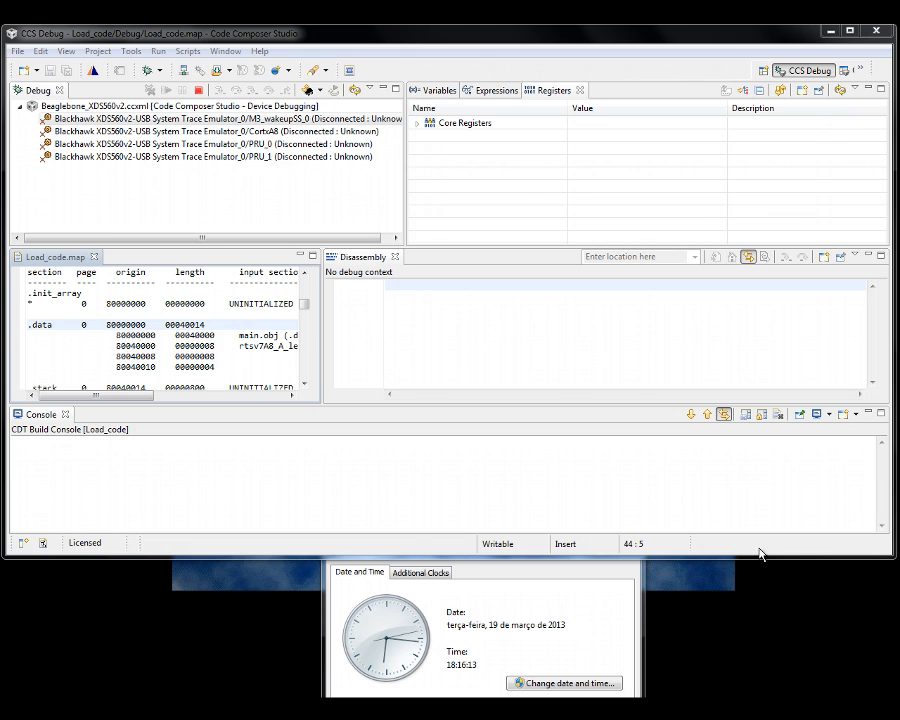
# Connect the Cortex A8 core via the XDS560v2 so BeagleBone initialisation completes.
pyautogui.click(200, 132)
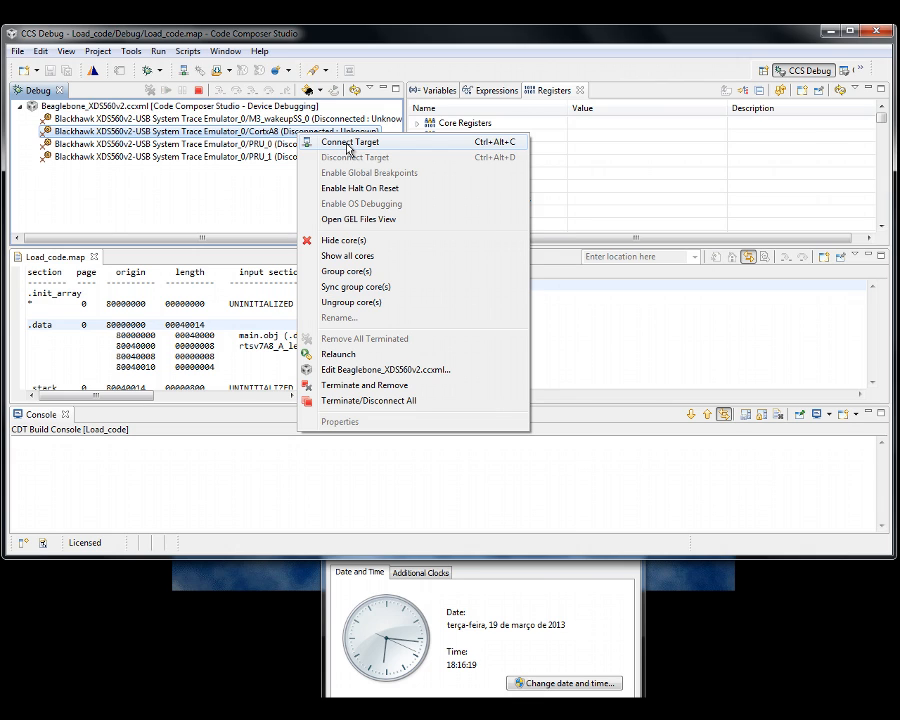
pyautogui.click(350, 140)
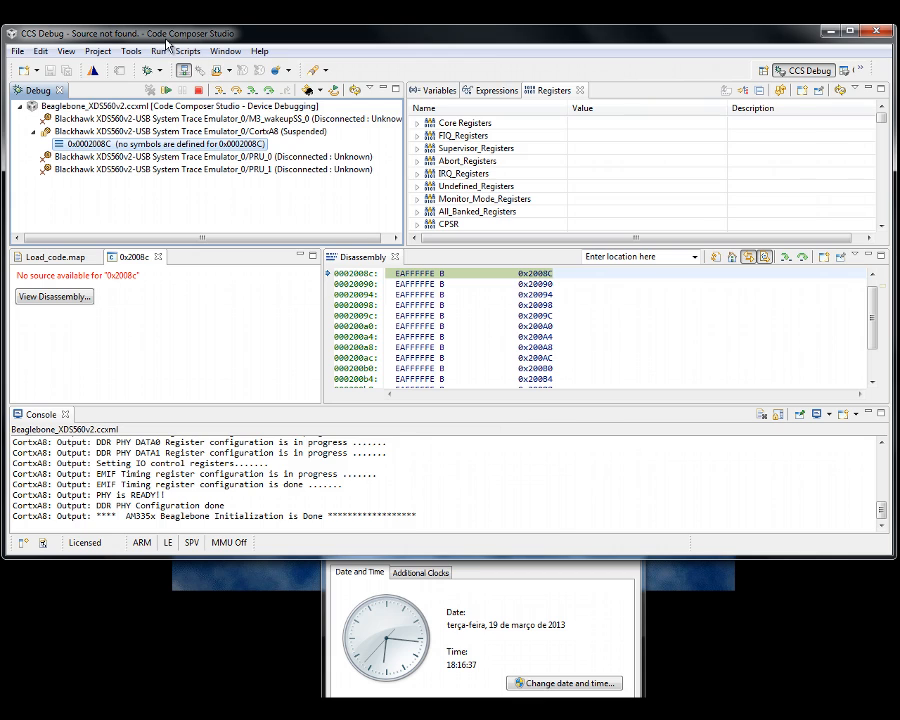
pyautogui.click(158, 52)
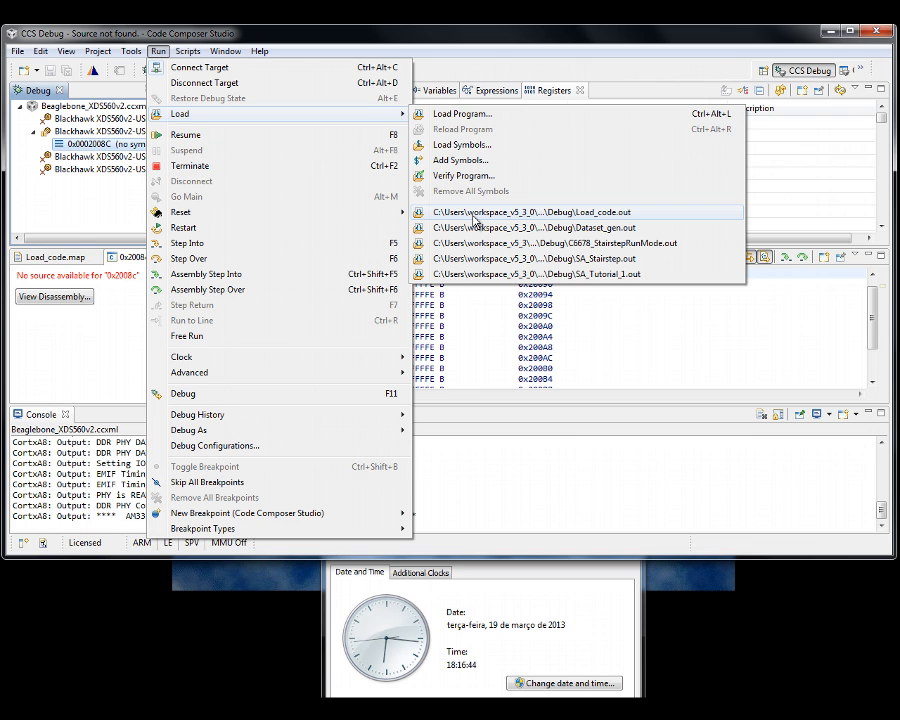
# Load the recent Load_code.out through the XDS560v2, stopping at _c_int00.
pyautogui.click(554, 212)
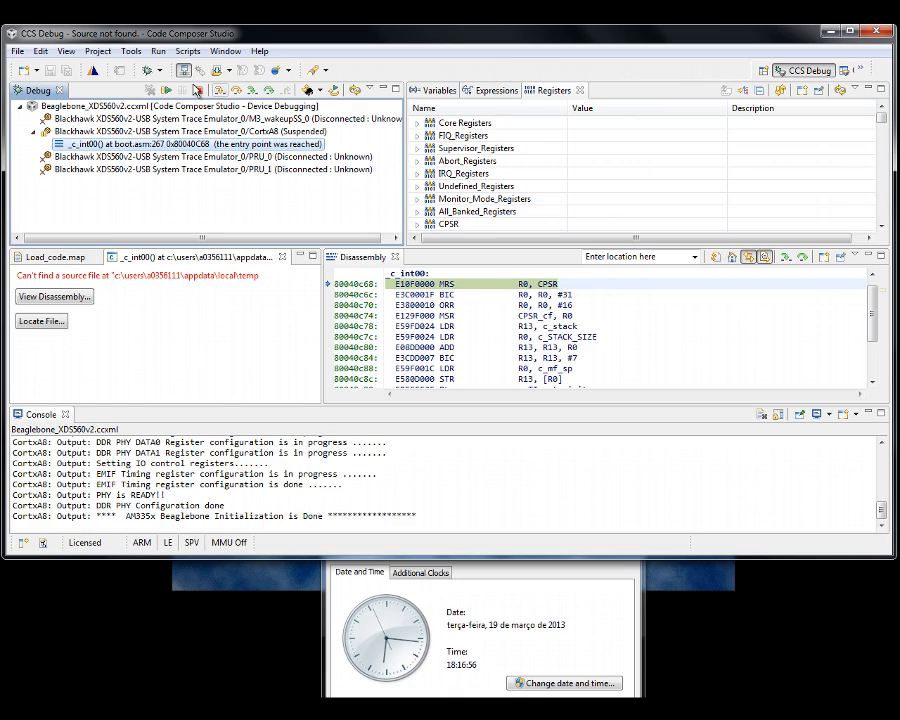
# Go Main over the XDS560v2, then Step Over and Assembly Step Over through main's for loop.
pyautogui.click(160, 52)
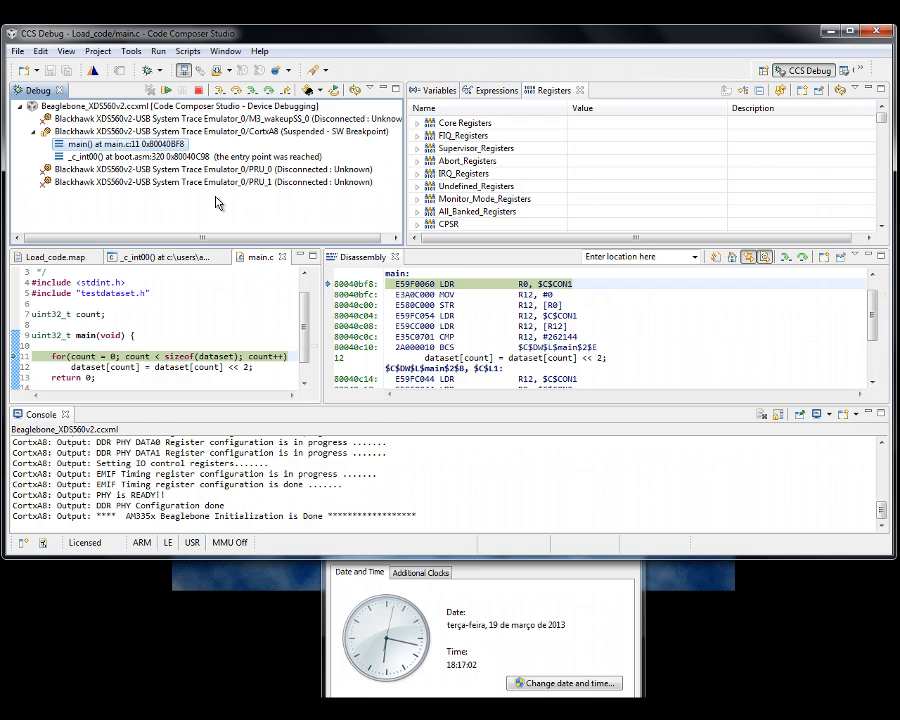
pyautogui.click(212, 88)
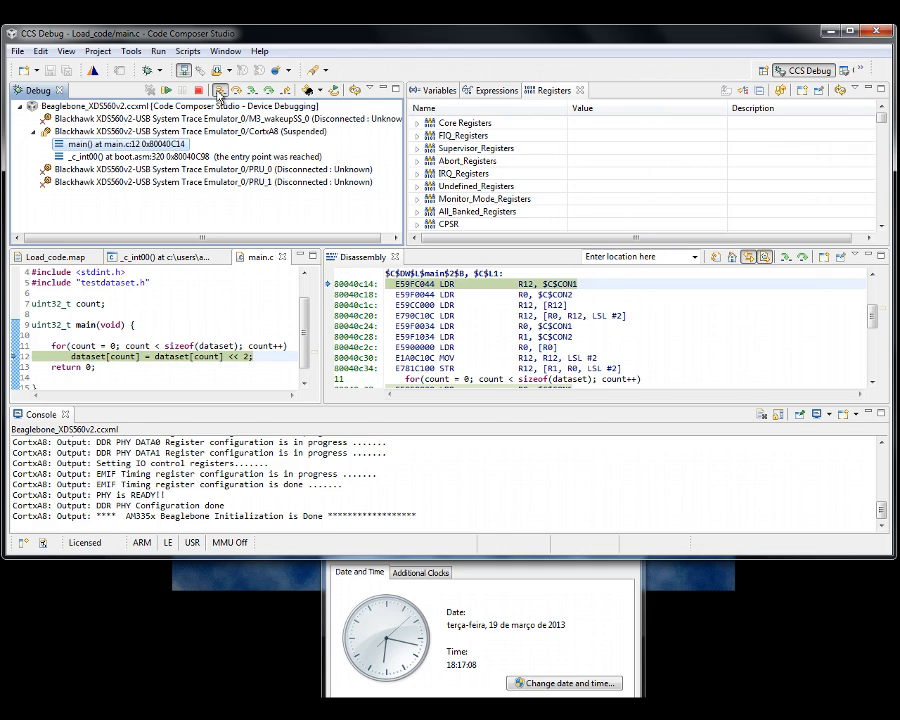
pyautogui.click(222, 72)
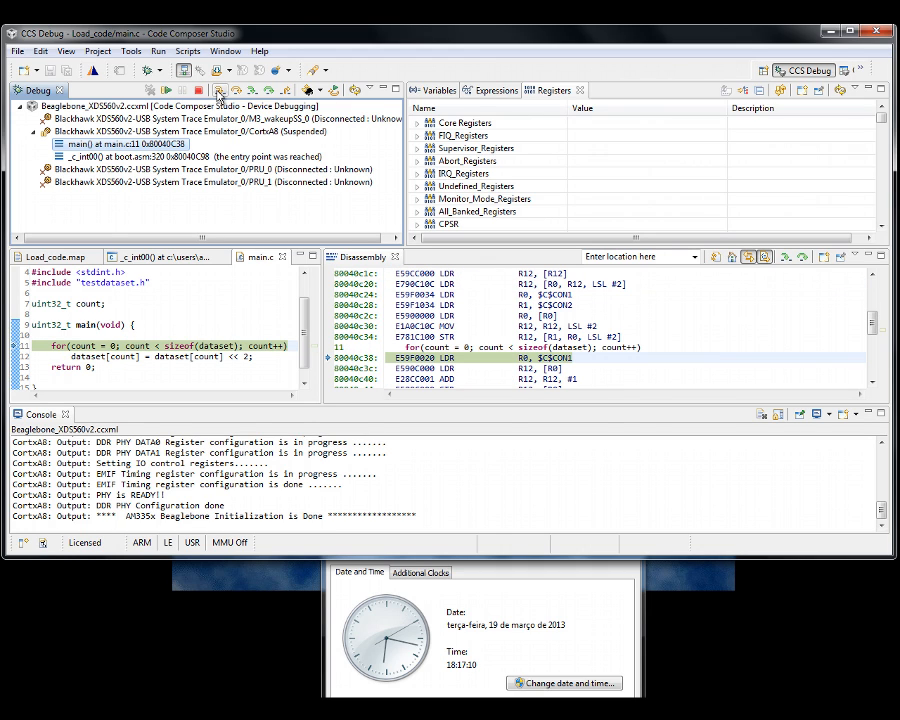